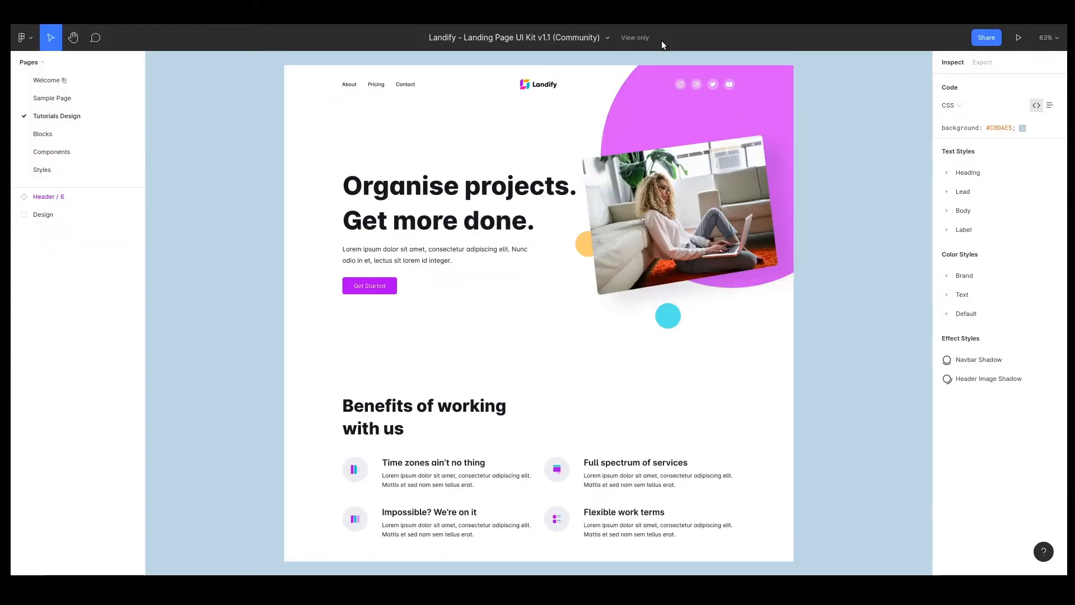
Show the project's Design Language colour tokens for the Home page.
click(43, 214)
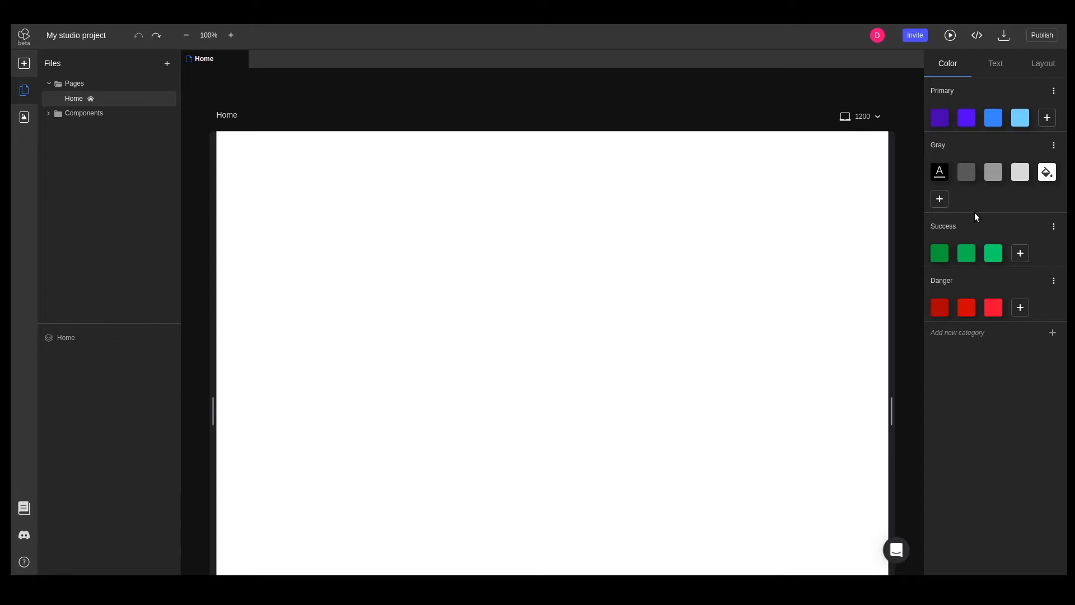
mouse_move(931, 121)
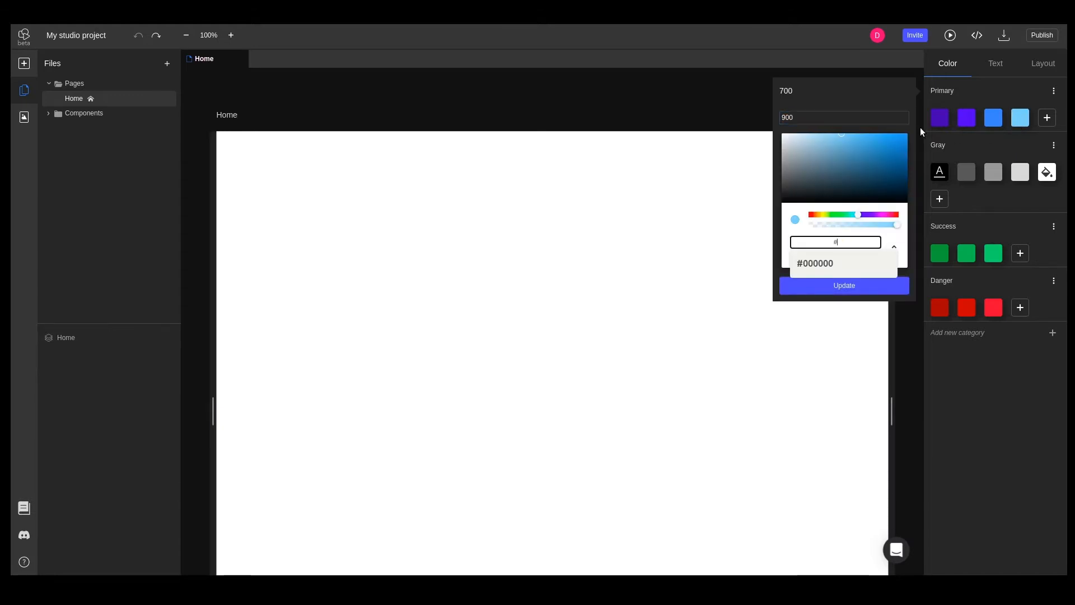
Recolour the 900 token to hex #6209c and the lightest Primary token to a light purple.
text(6209c)
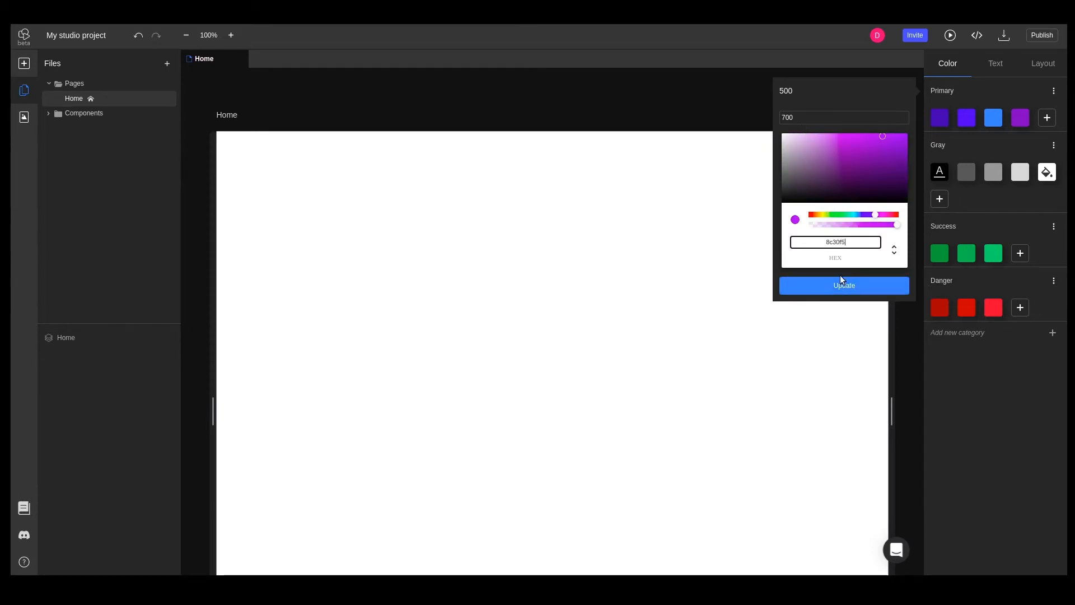
click(845, 286)
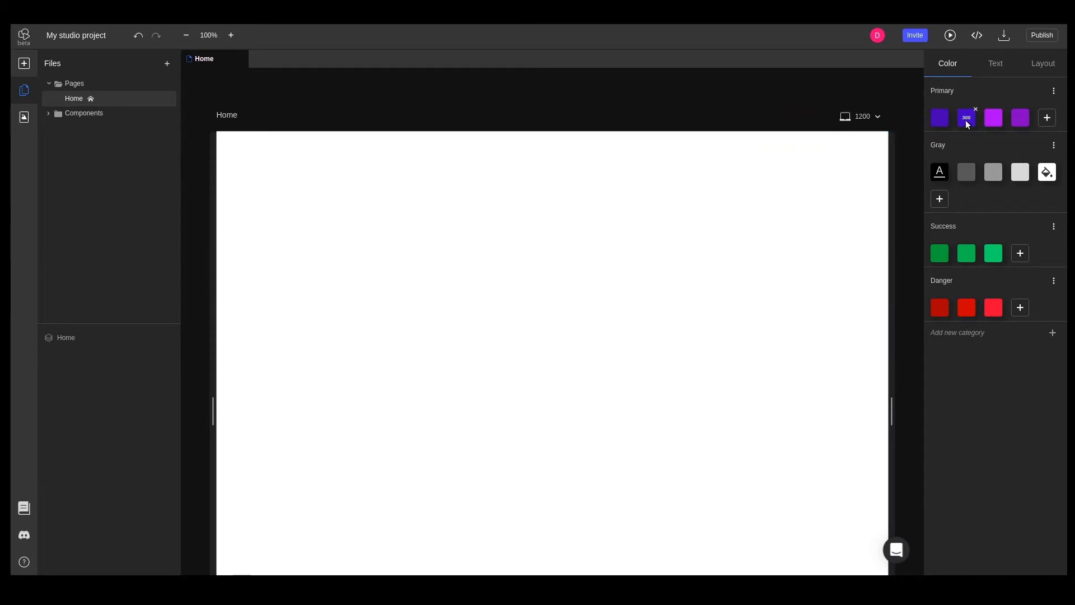
click(965, 118)
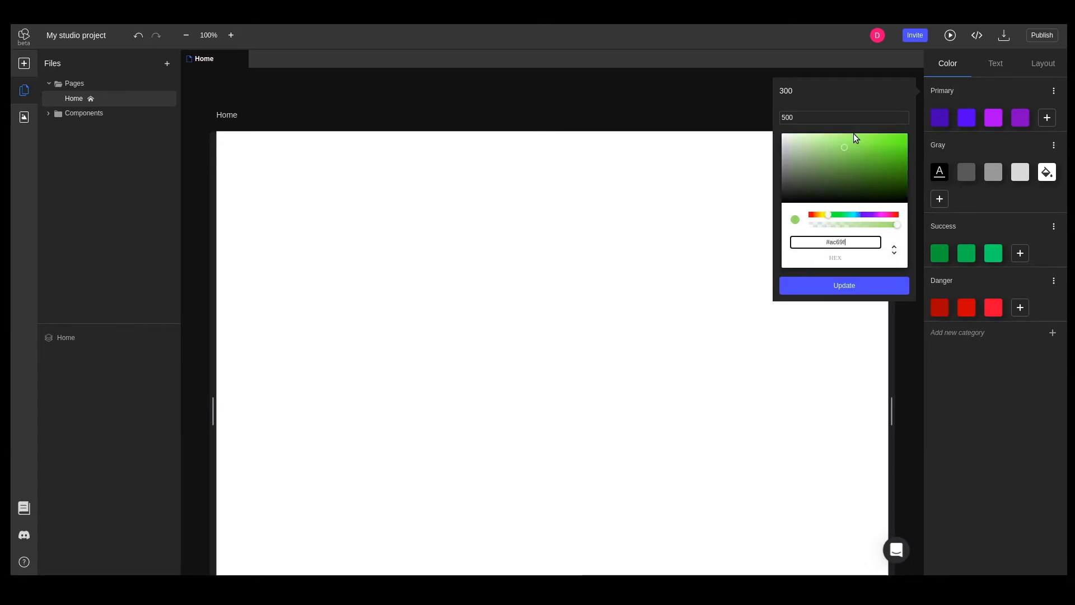
click(940, 117)
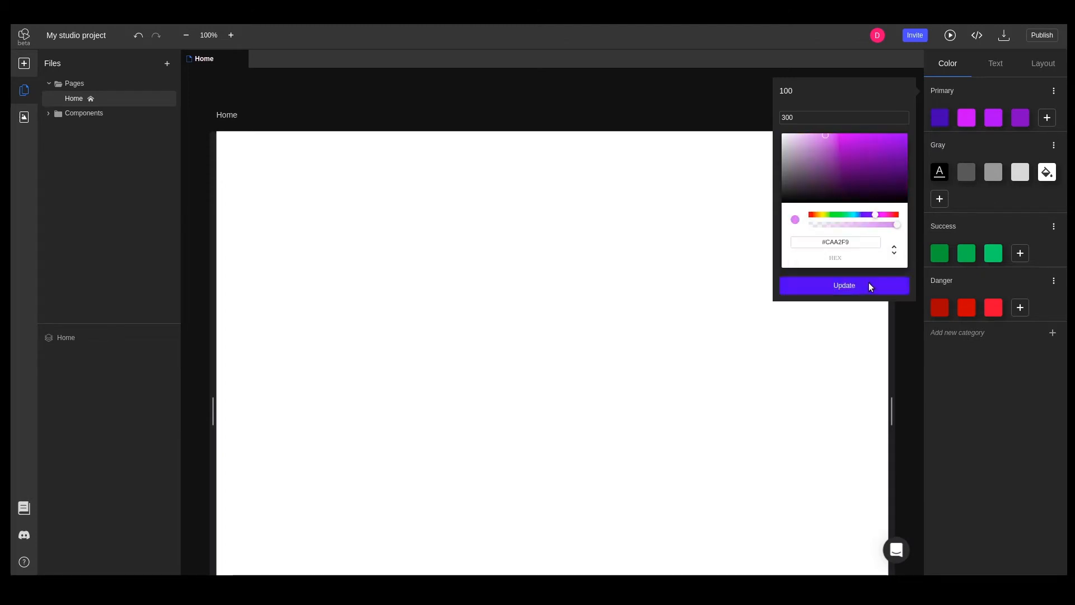
click(845, 285)
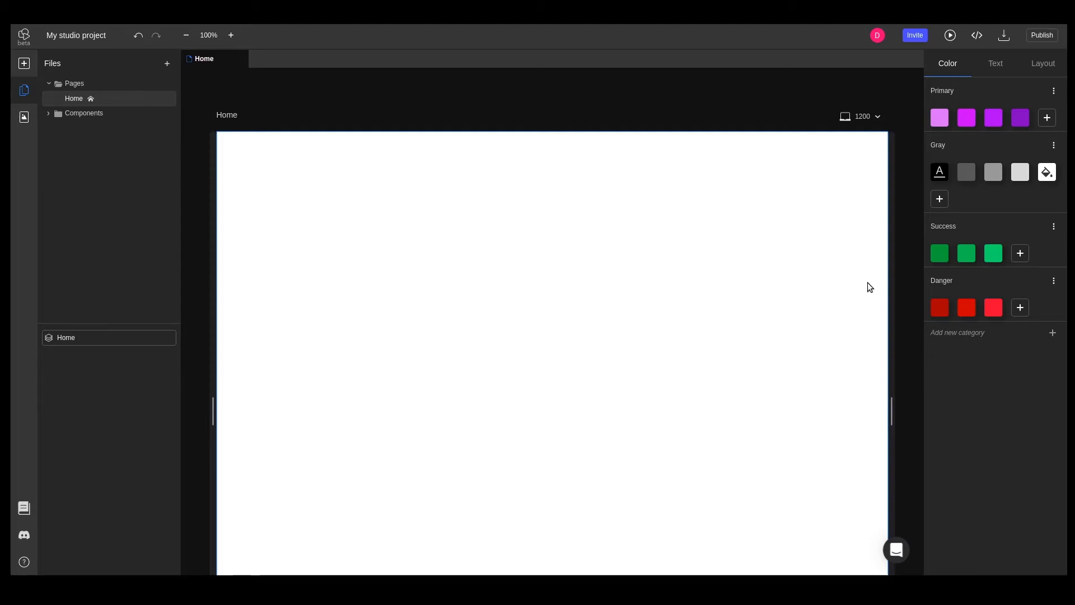
Add a Gray token named 100 with hex #18191F.
click(939, 198)
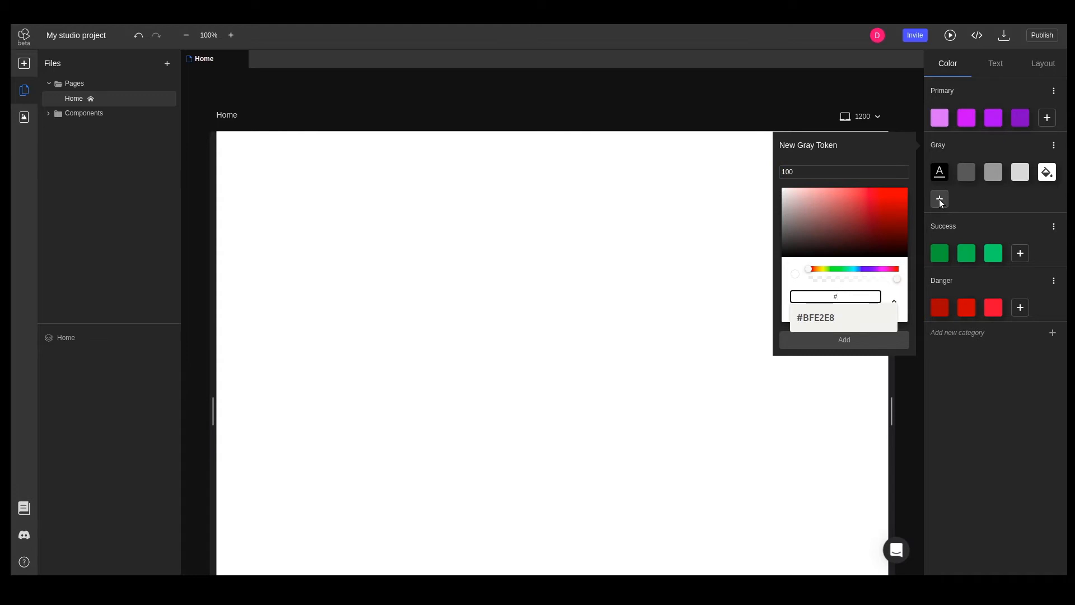
text(18191F)
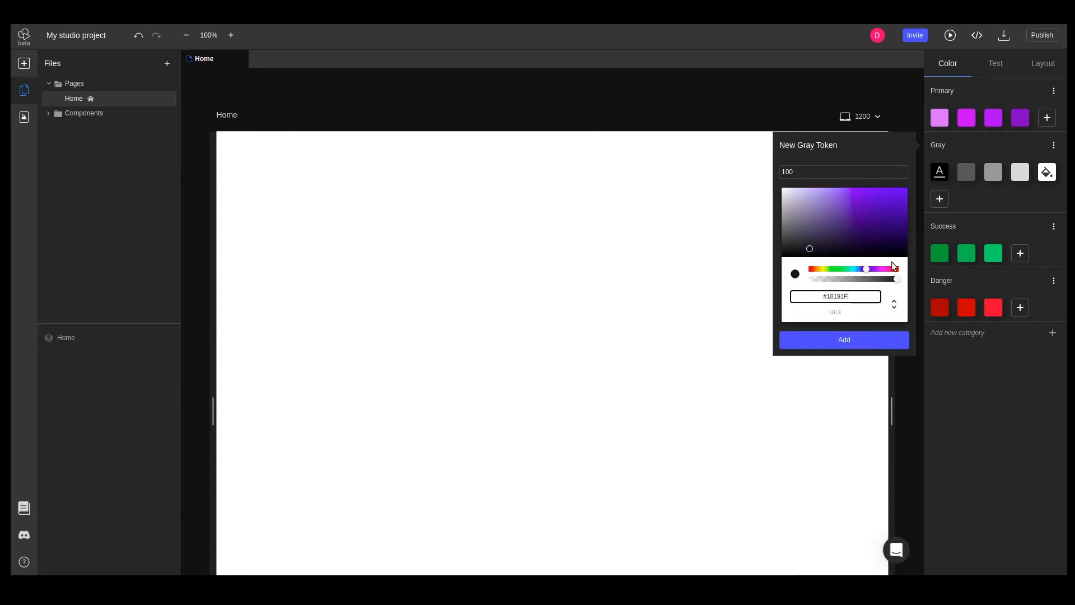
click(844, 340)
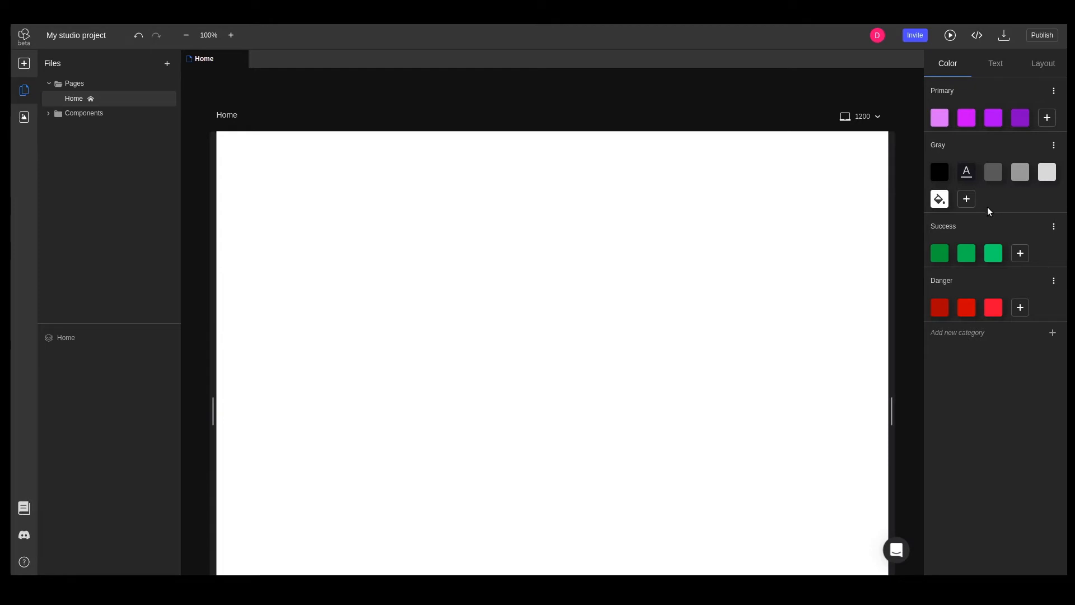
Switch the Content text style from Arial to the Google font Inter.
click(995, 62)
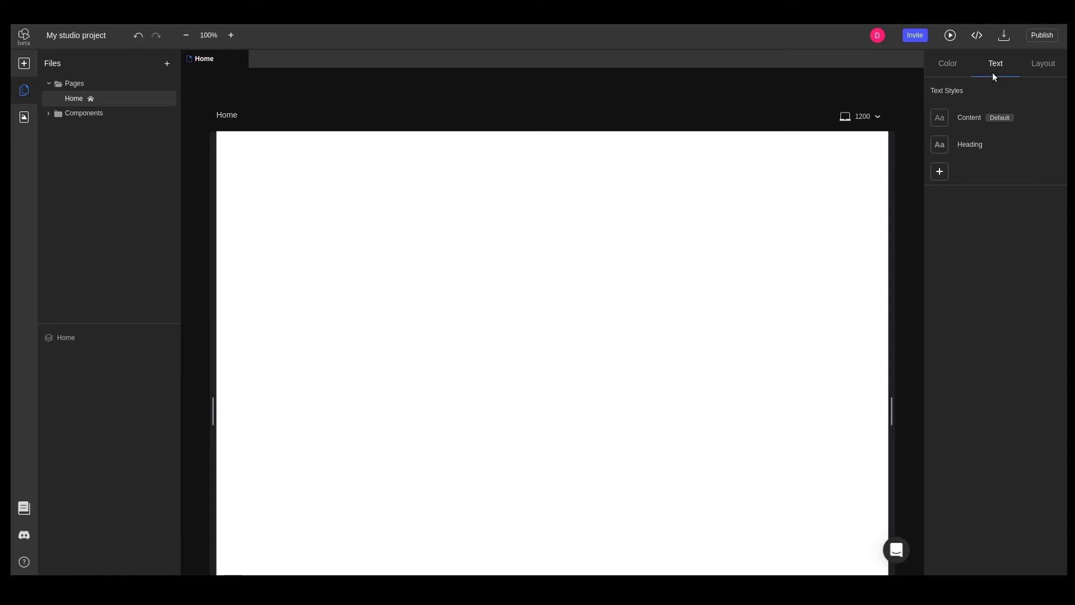
mouse_move(977, 136)
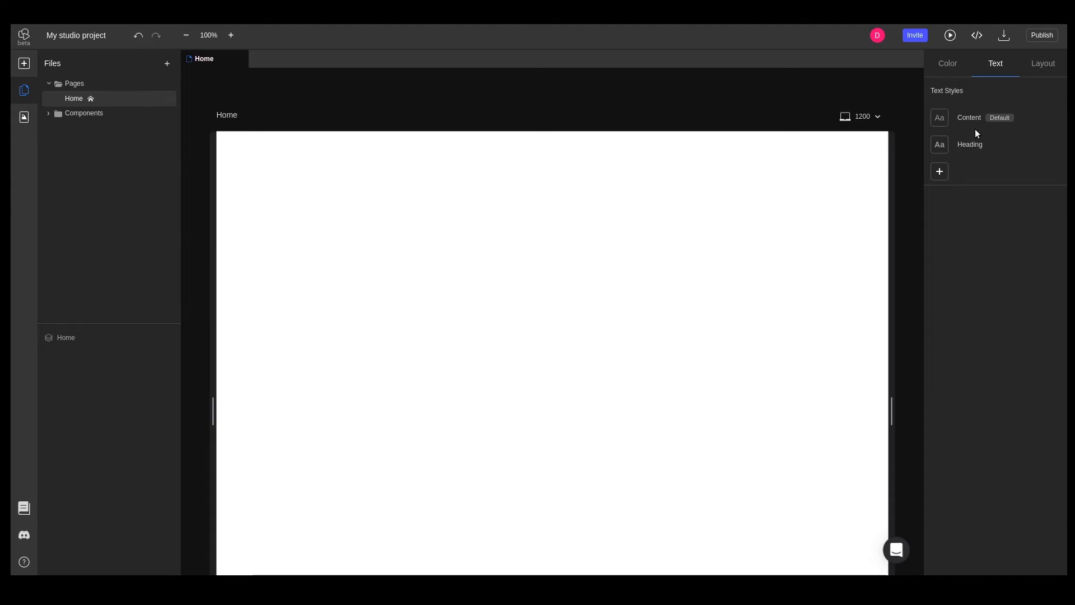
click(969, 118)
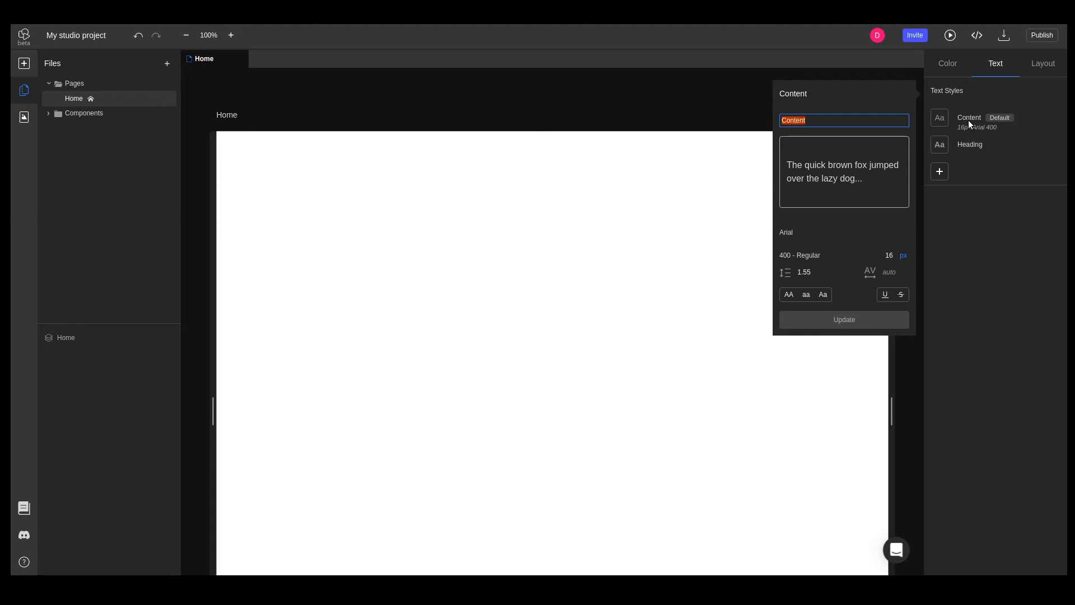
mouse_move(984, 133)
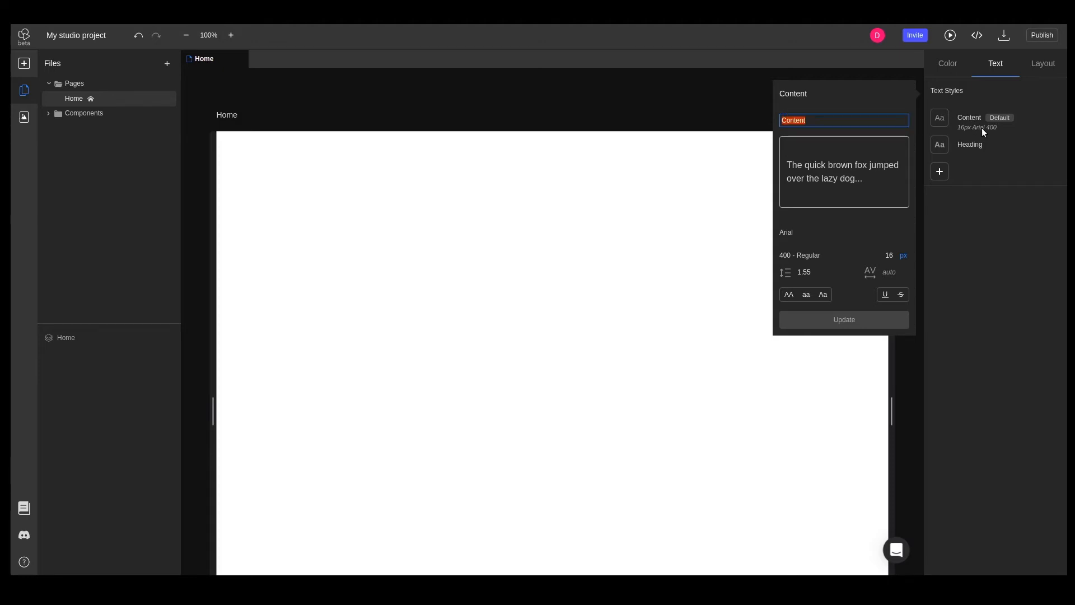
mouse_move(984, 132)
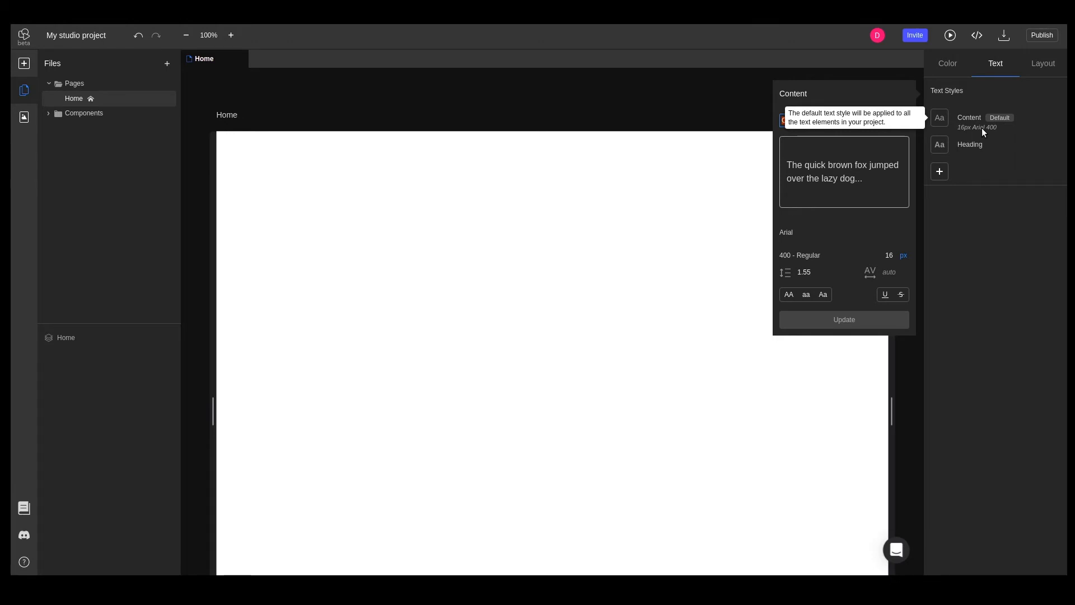
click(787, 232)
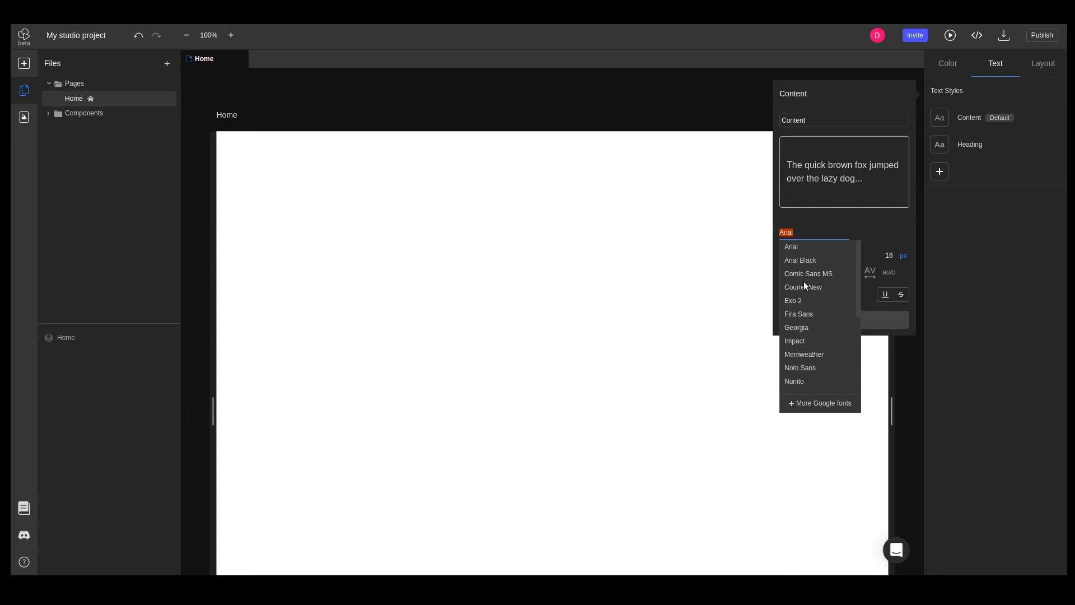
click(820, 403)
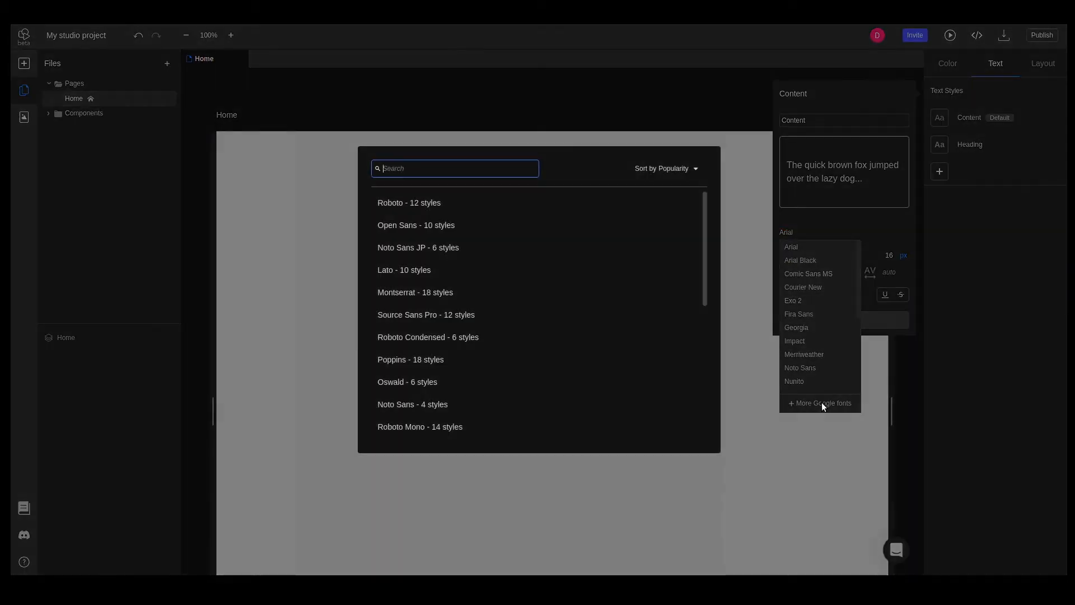
text(inter)
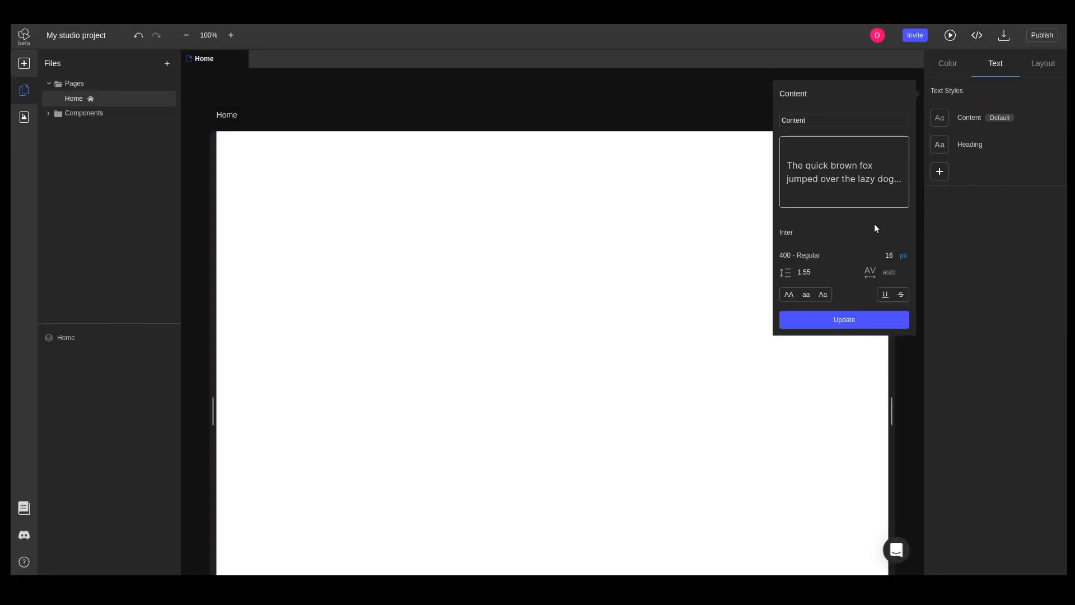
click(970, 144)
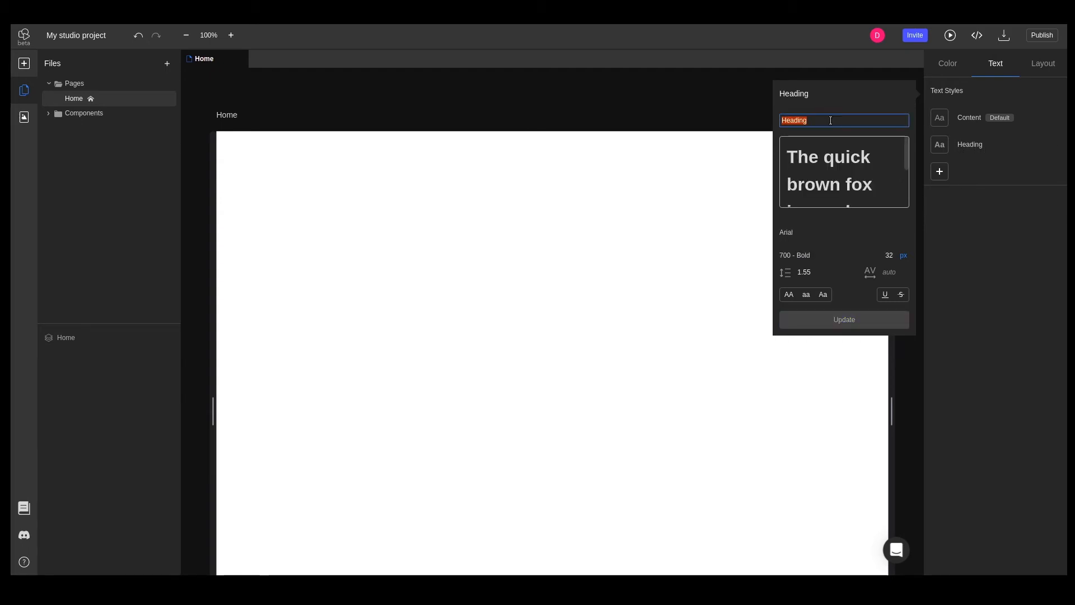
Rename Heading to Headline1 in Inter extra-bold 800 and save it.
text(Headline1)
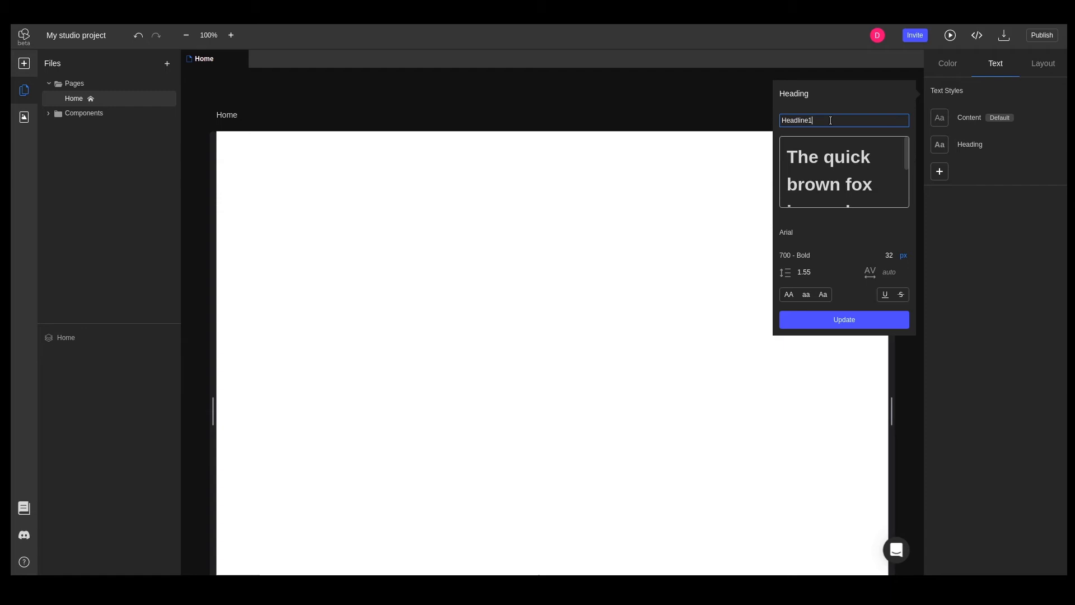
text(int)
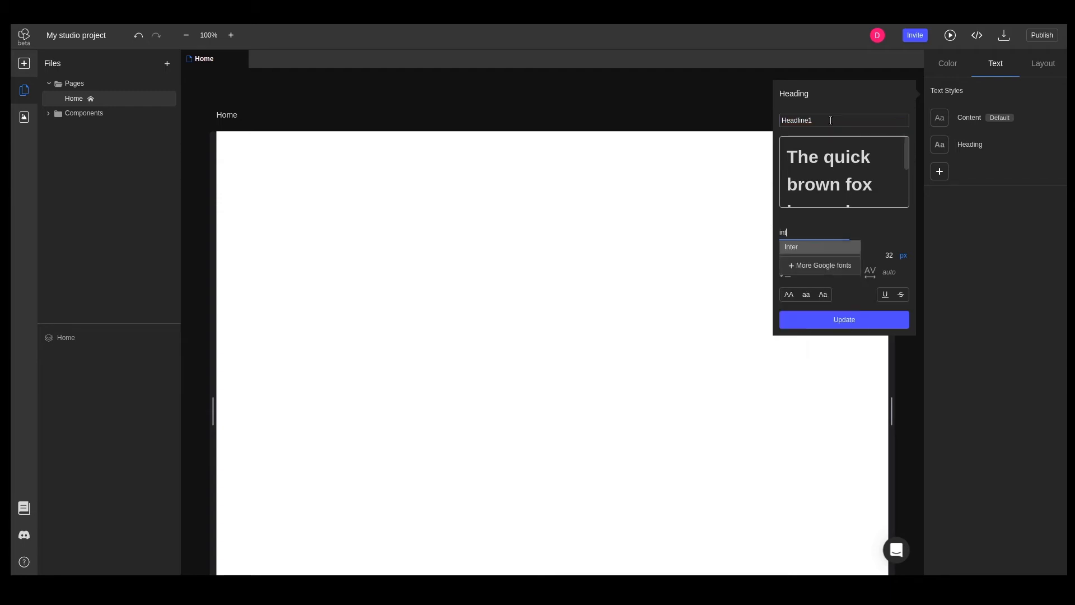
click(791, 246)
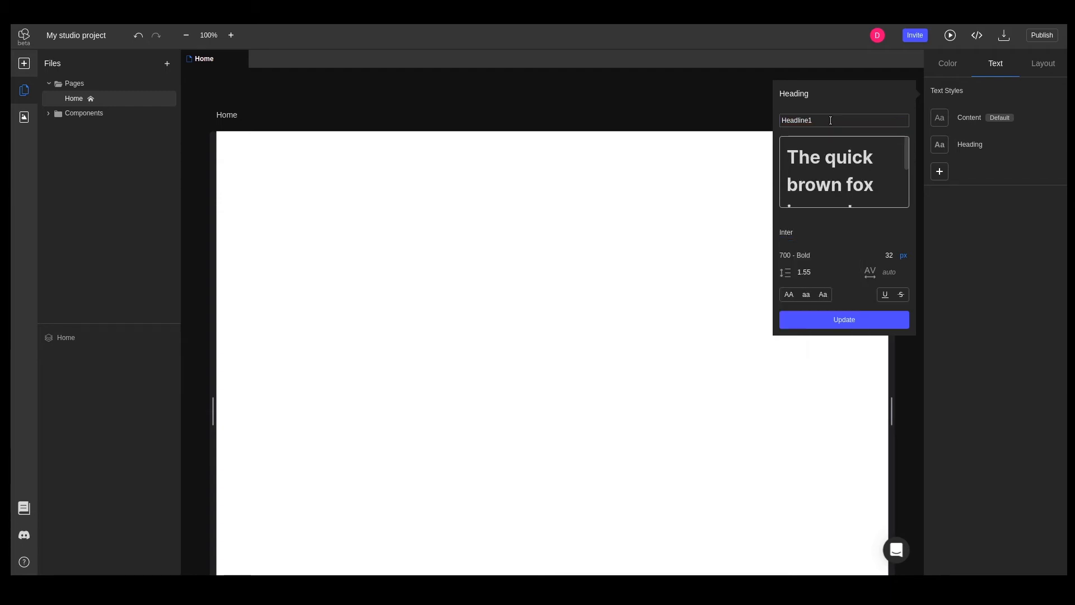
click(795, 256)
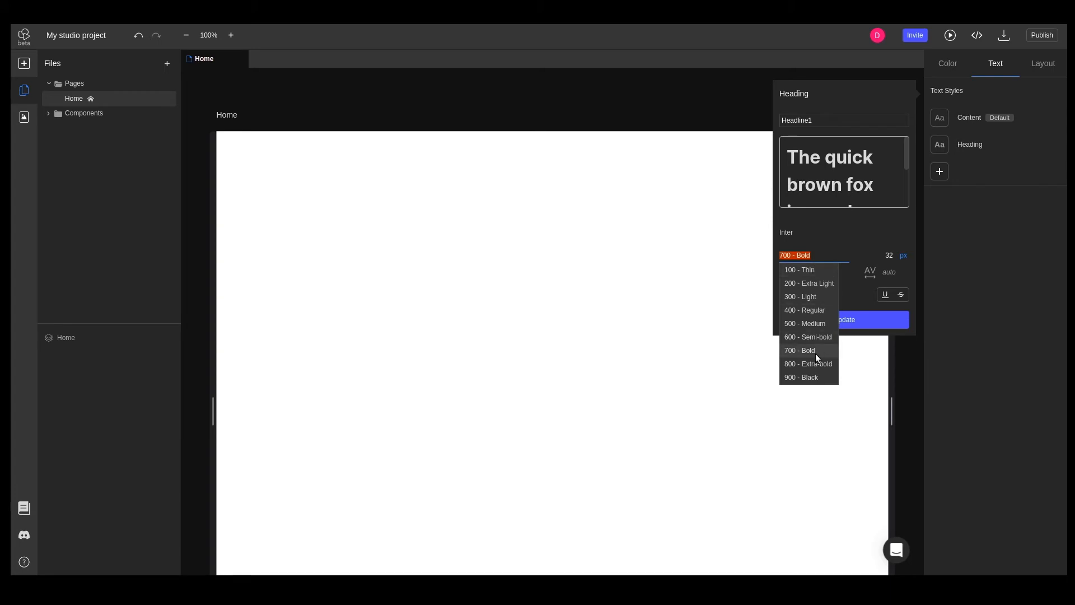
click(809, 364)
text(72)
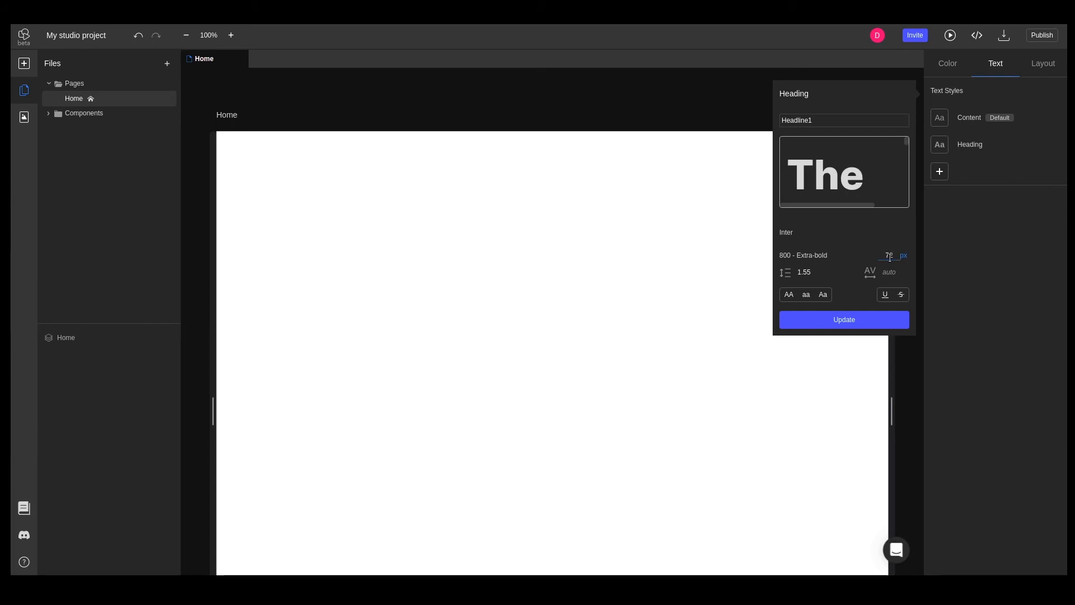
click(845, 321)
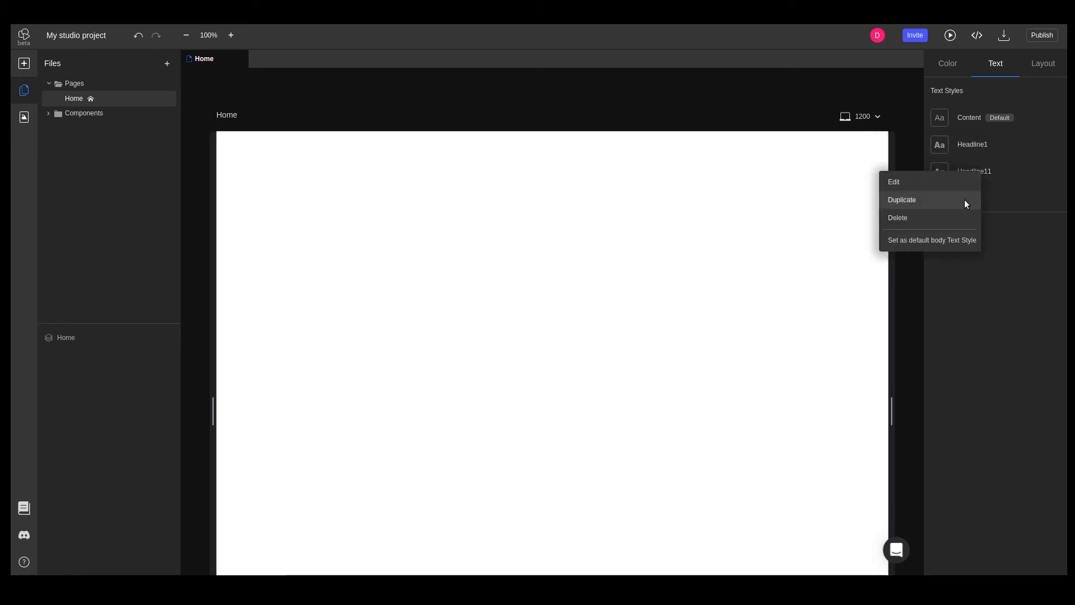
Duplicate the heading style into Headline3, semi-bold 600 at 24 px.
click(902, 199)
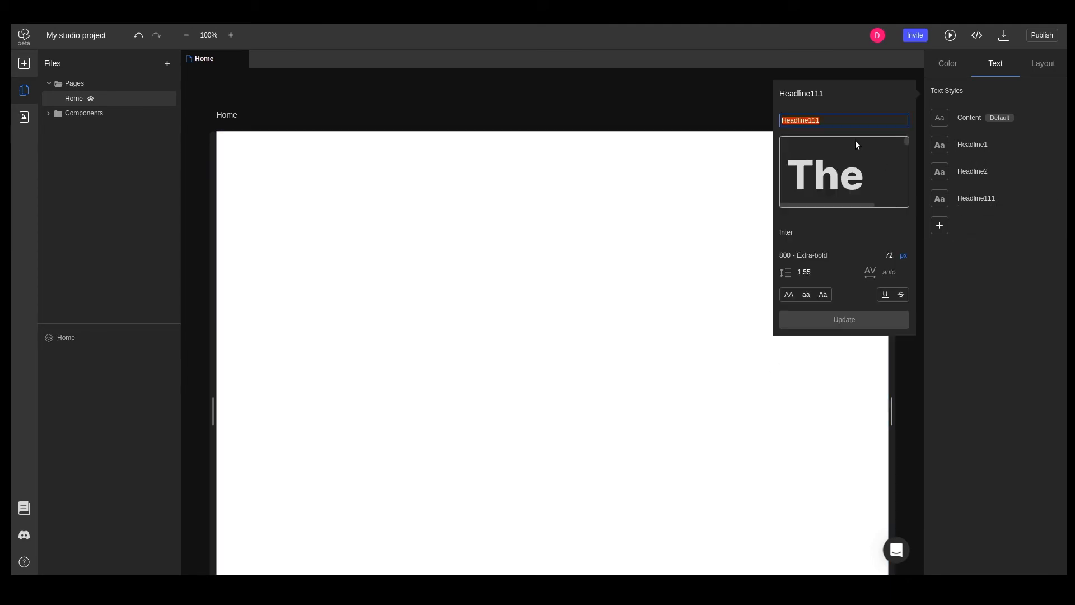
text(Headline3)
click(889, 255)
text(24)
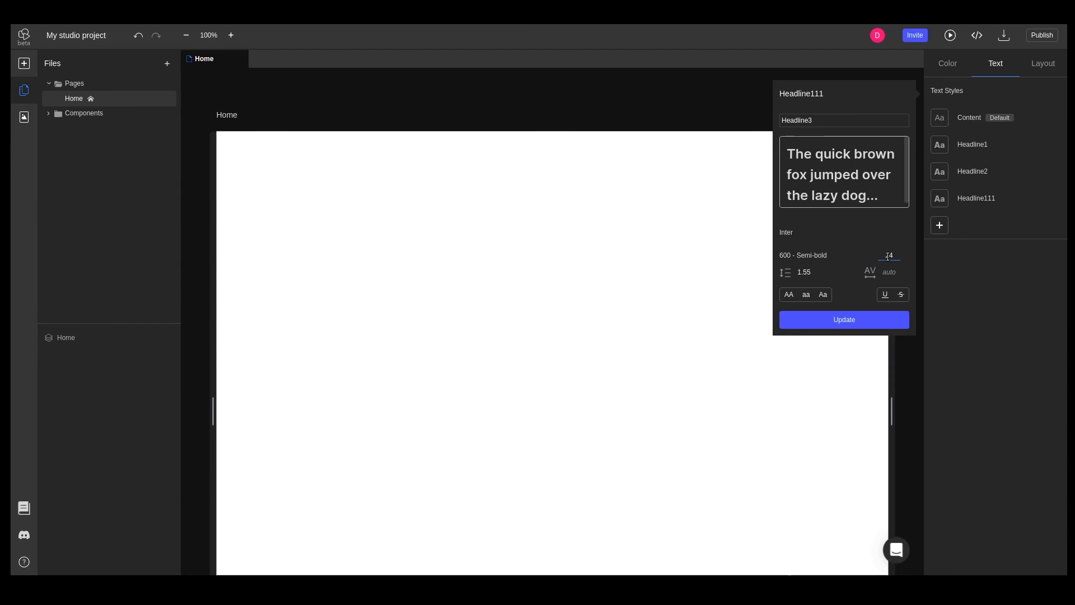
click(845, 320)
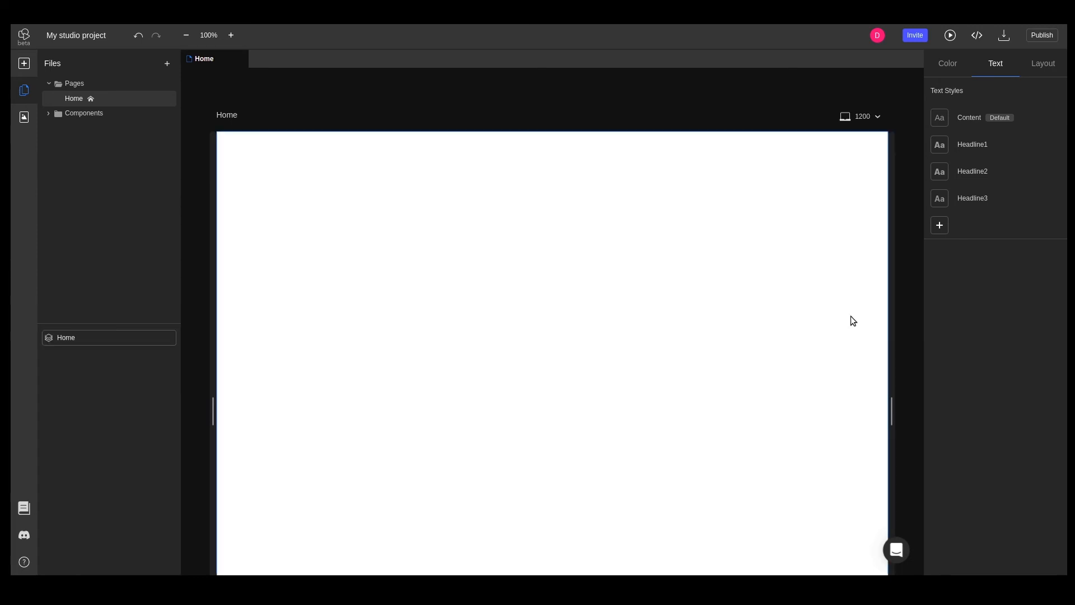
Create a 'button' text style in Inter 600 semi-bold at 14 px.
click(940, 225)
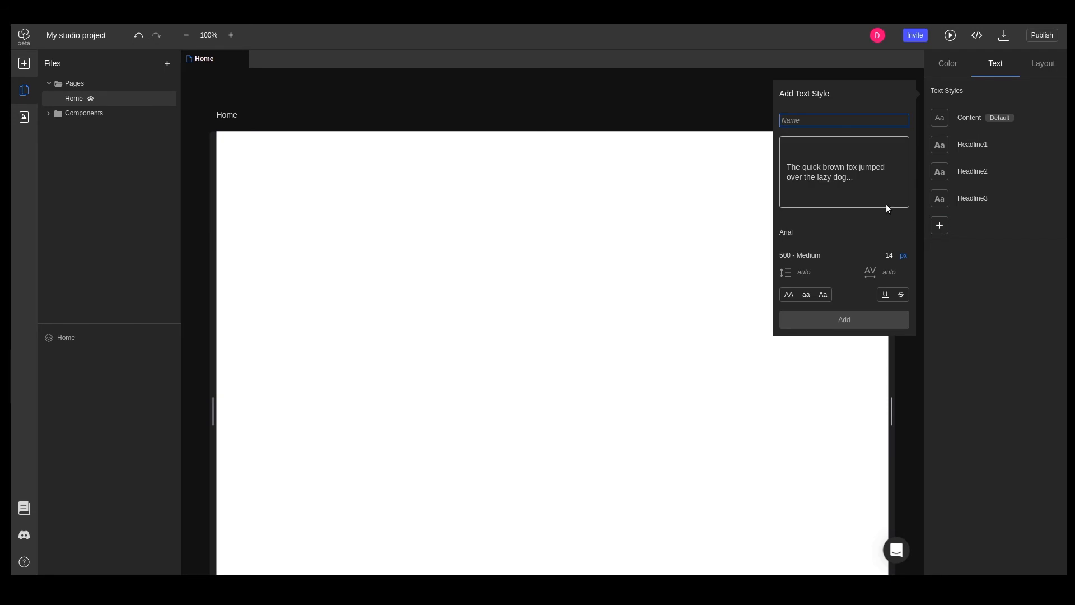
text(button)
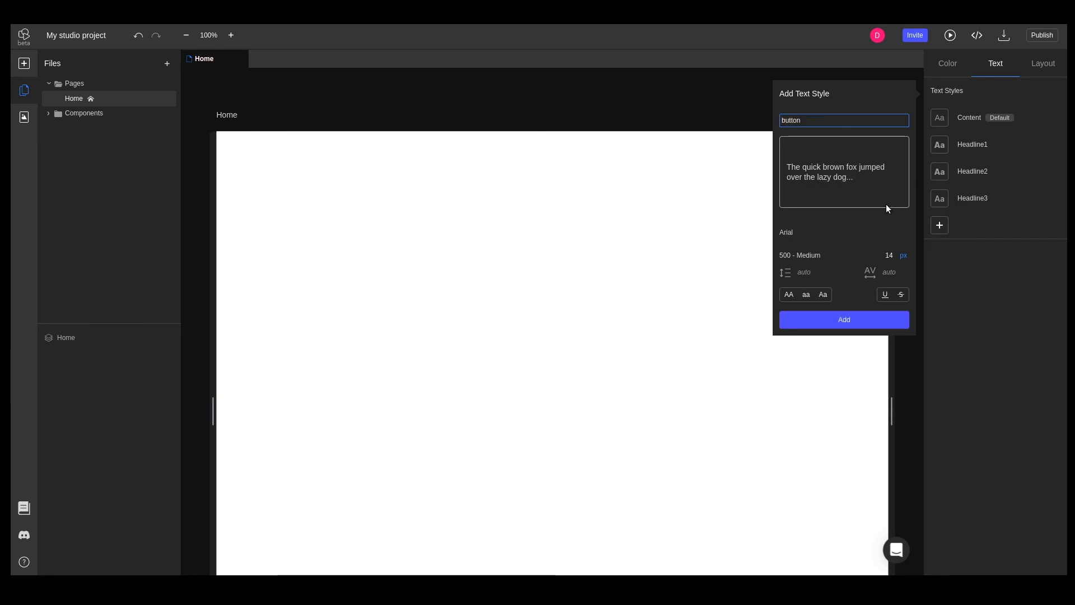
text(in)
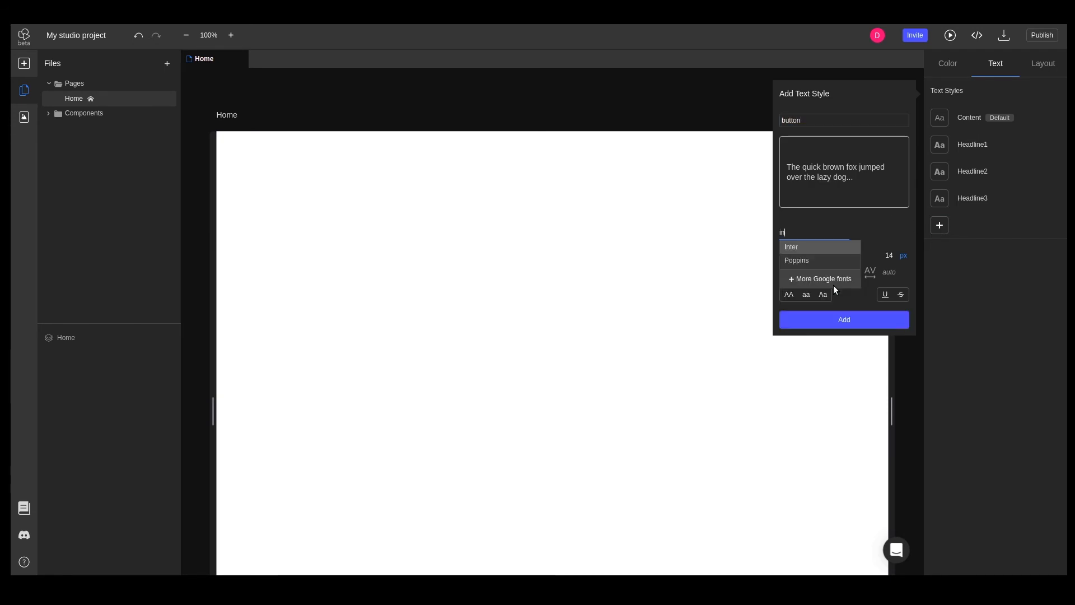
click(791, 247)
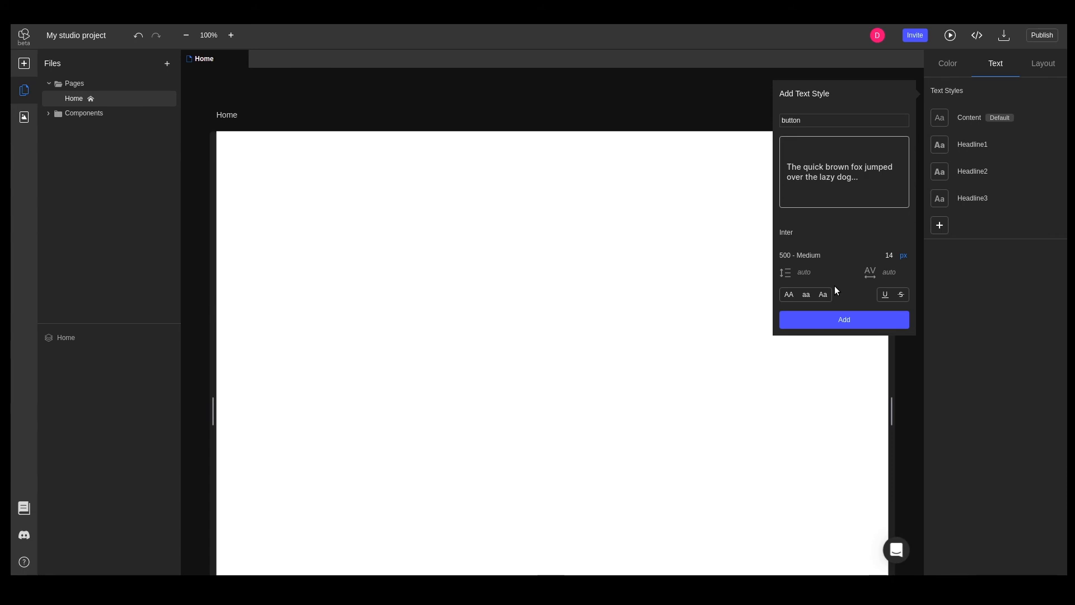
click(800, 256)
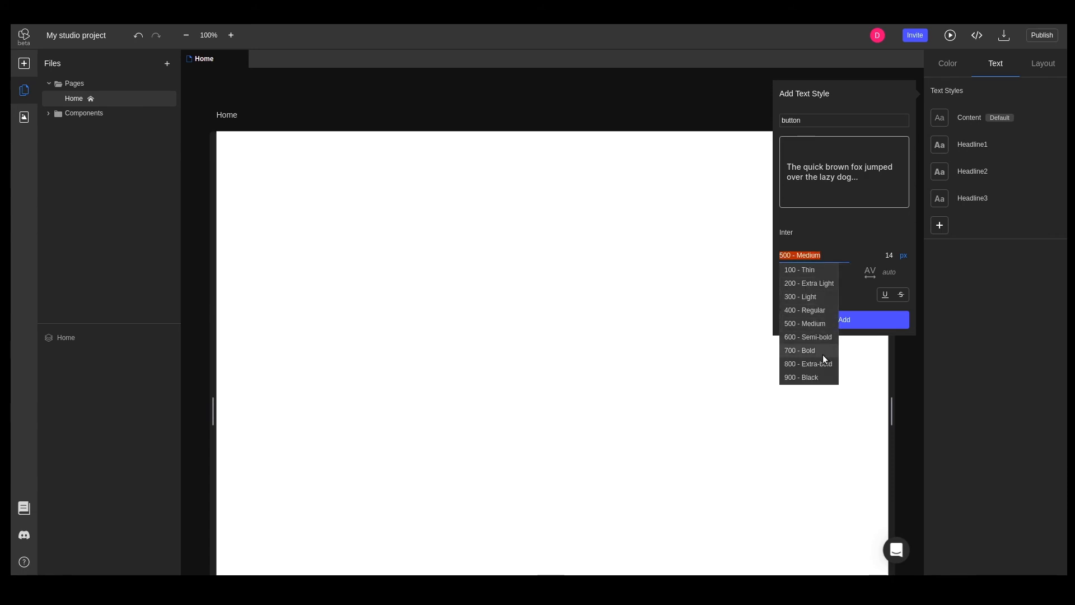
click(809, 336)
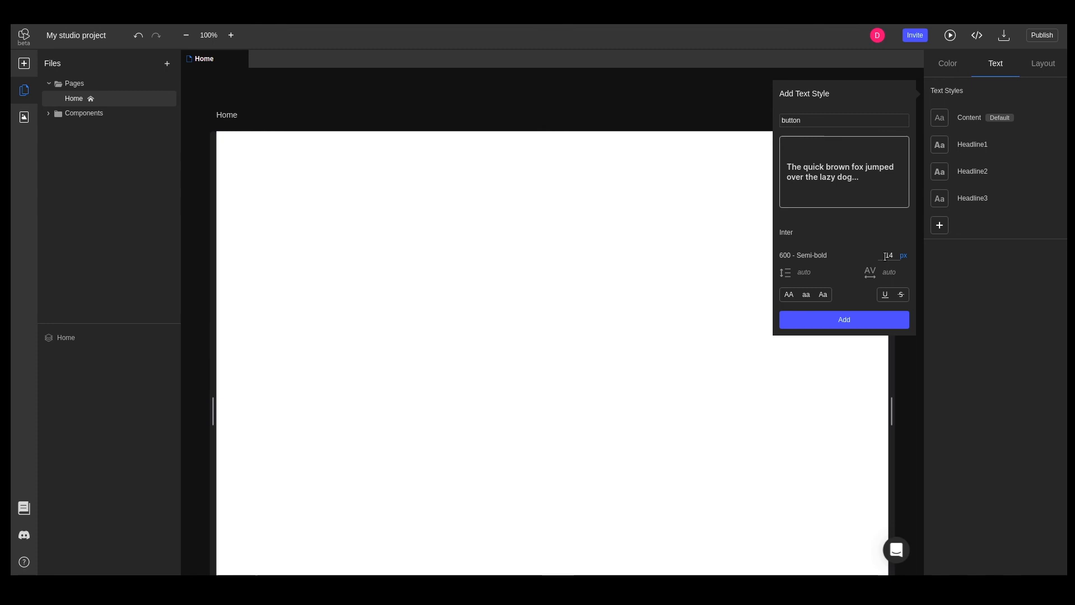
click(845, 321)
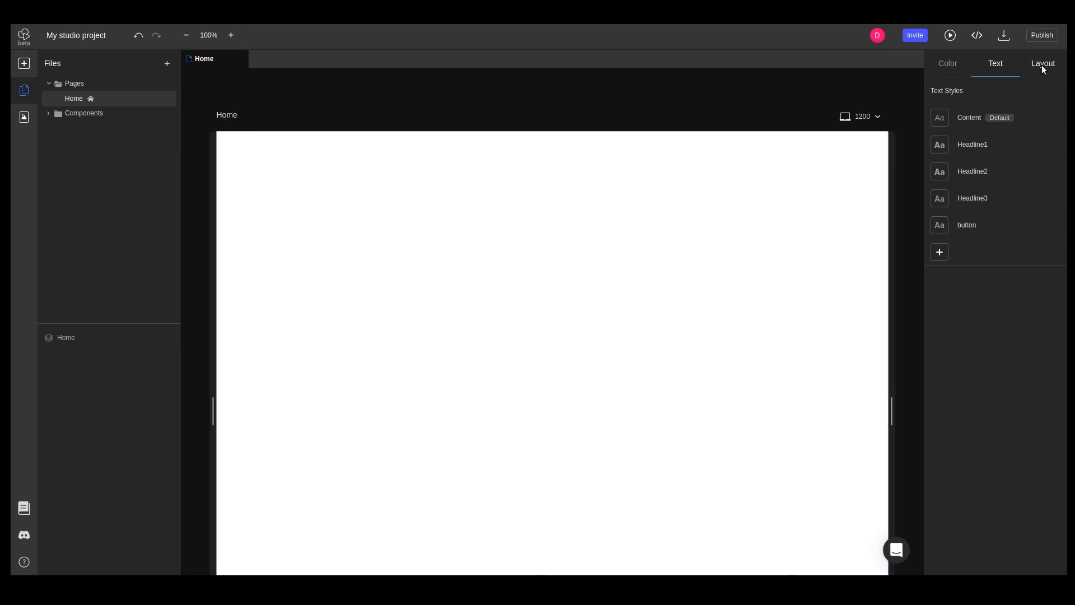
Show the Layout tokens listing Size, Space and Radius values.
click(1044, 63)
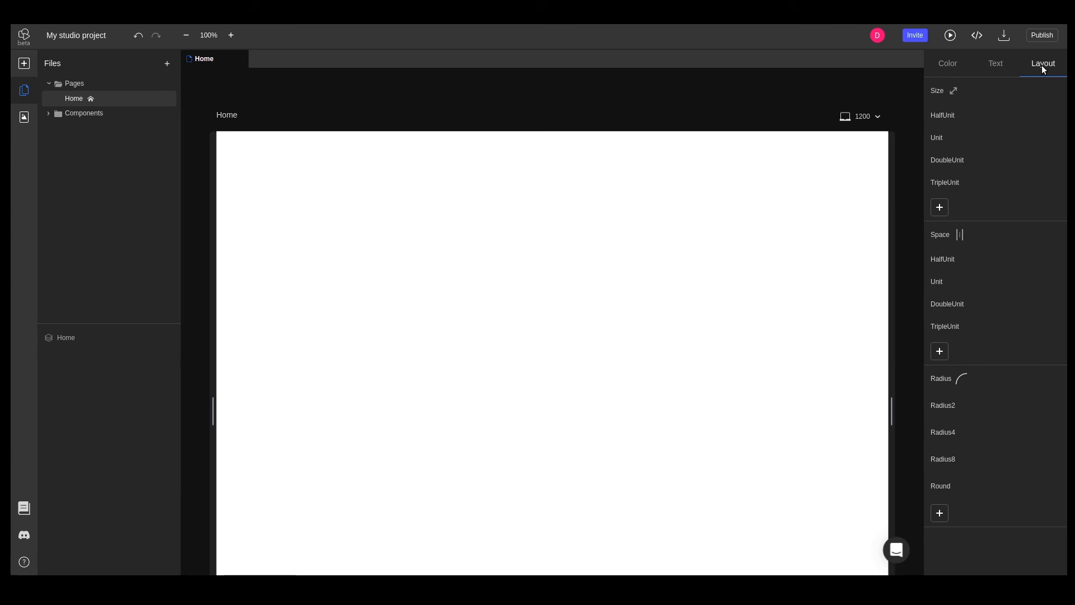
mouse_move(1015, 179)
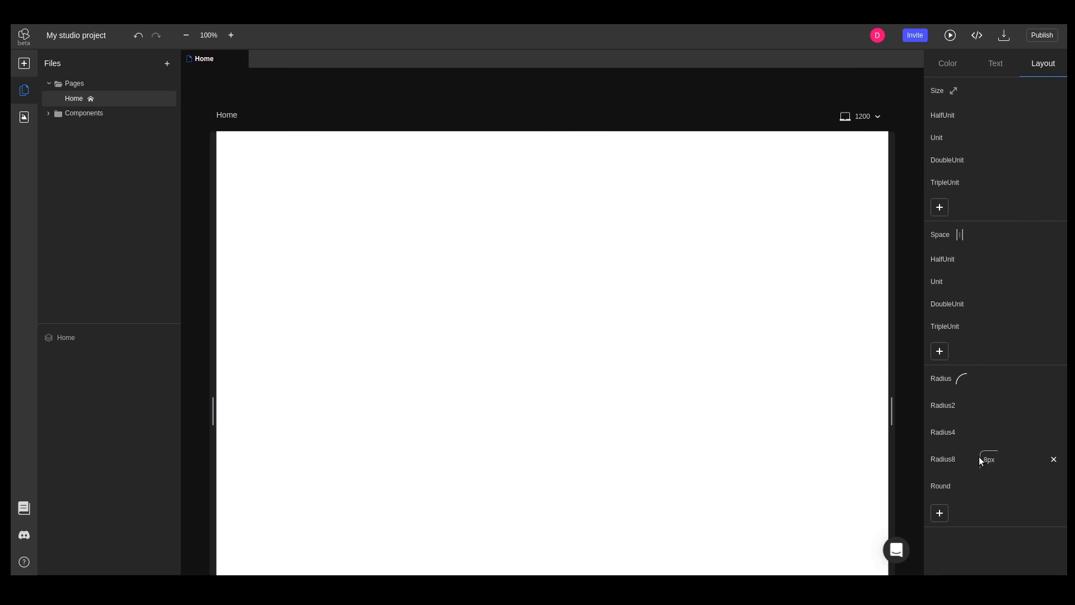
Create a Radius6 corner radius token with value 6px.
click(940, 513)
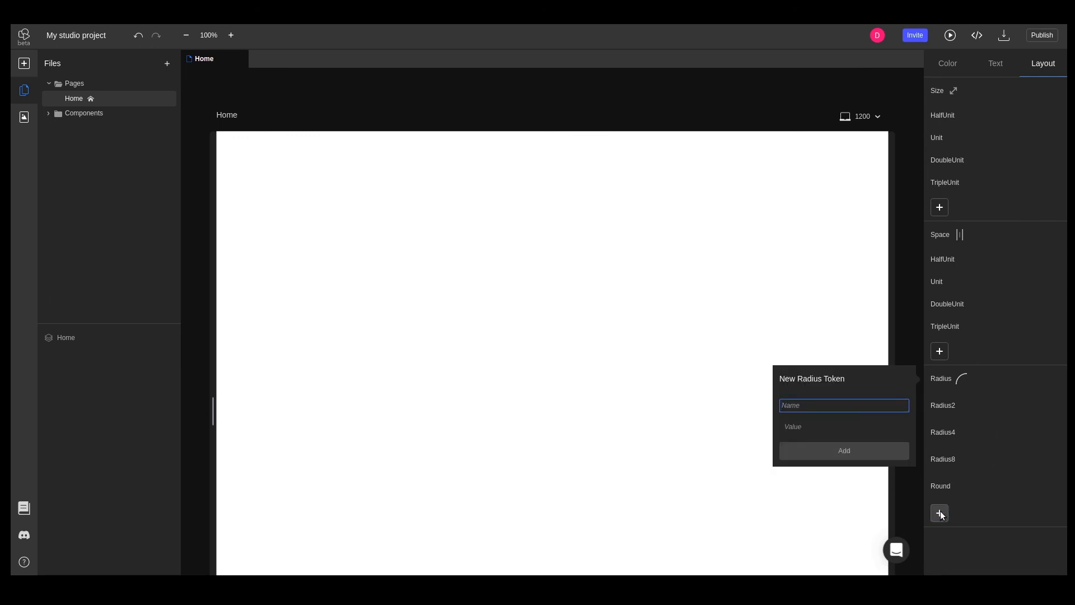
text(Radius)
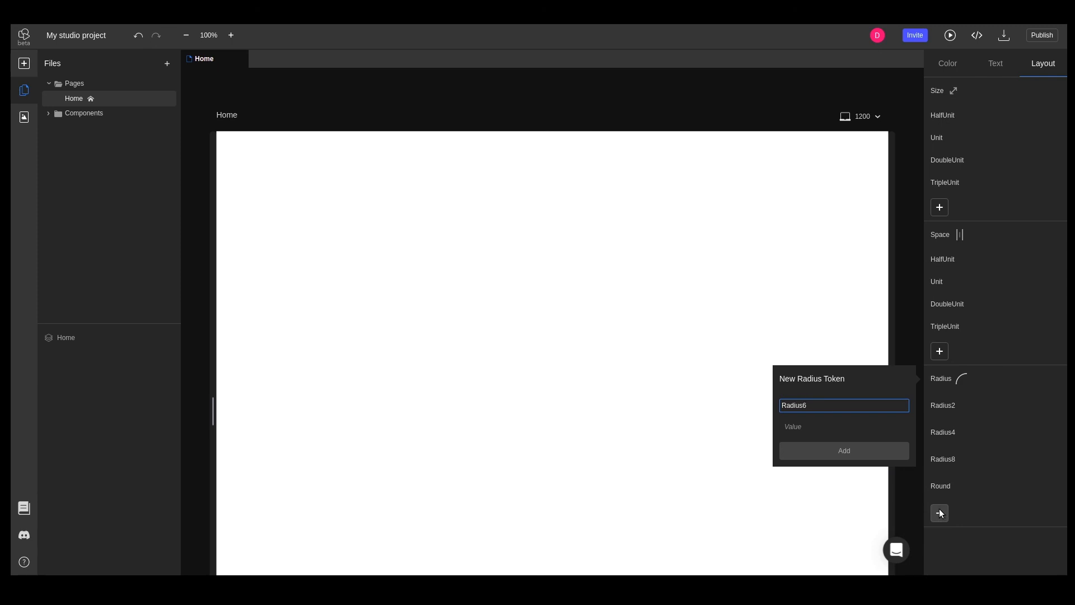
text(6px)
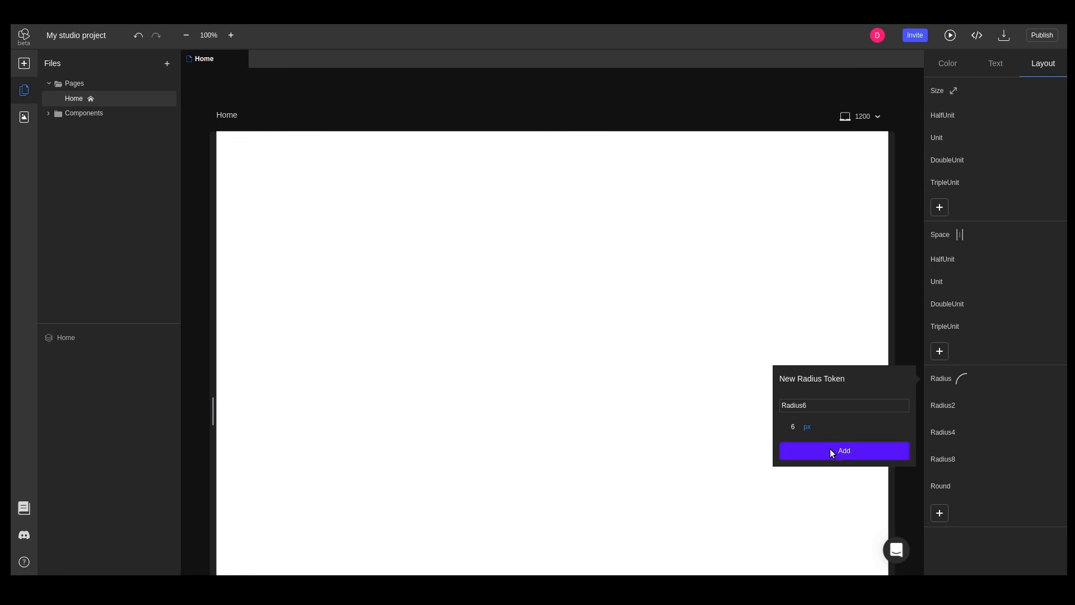
click(845, 450)
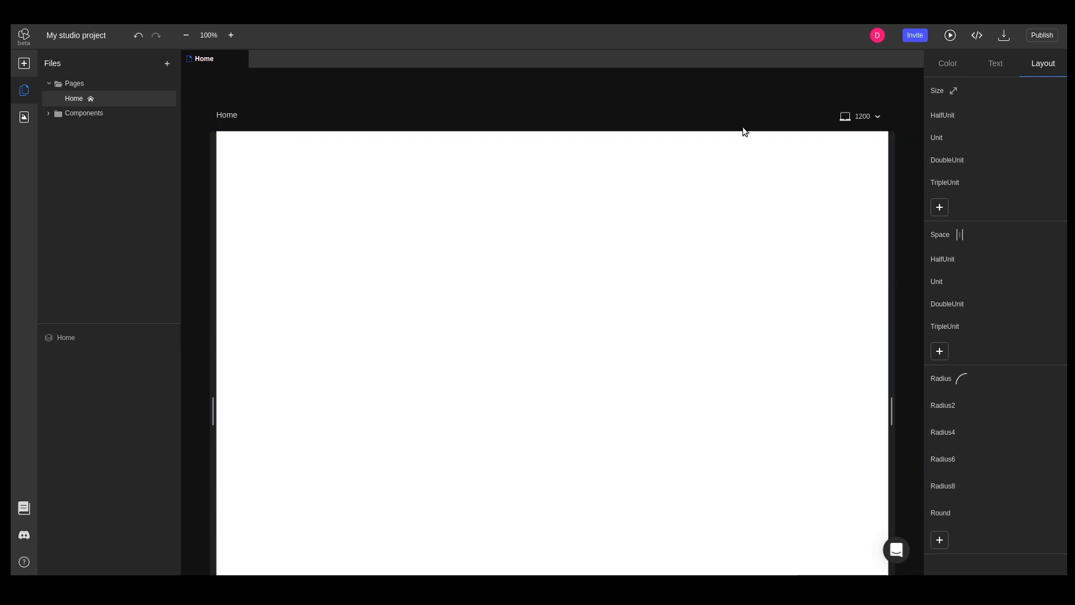
mouse_move(714, 103)
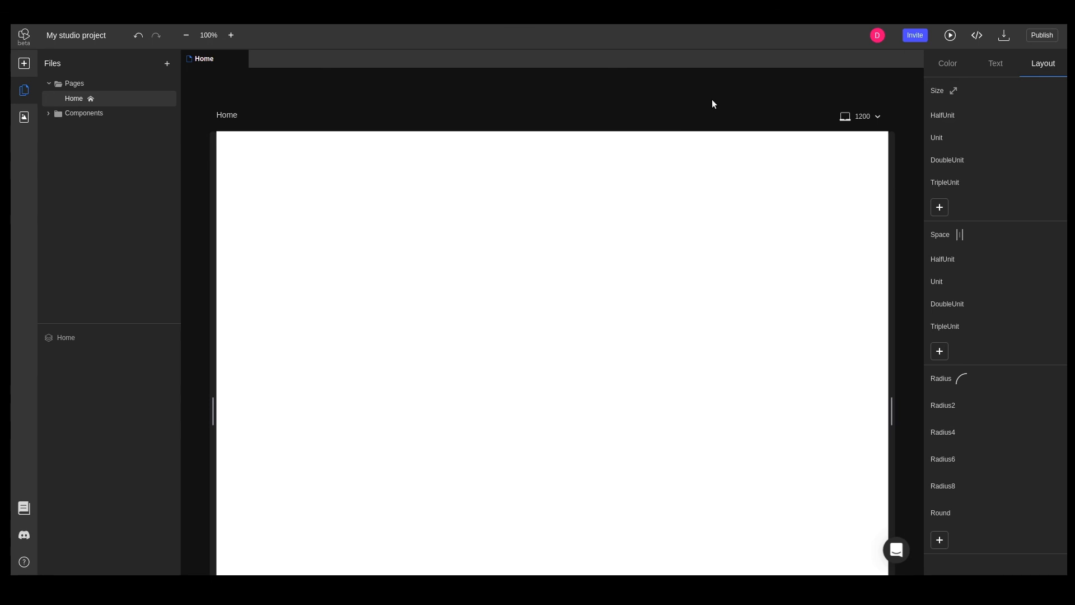